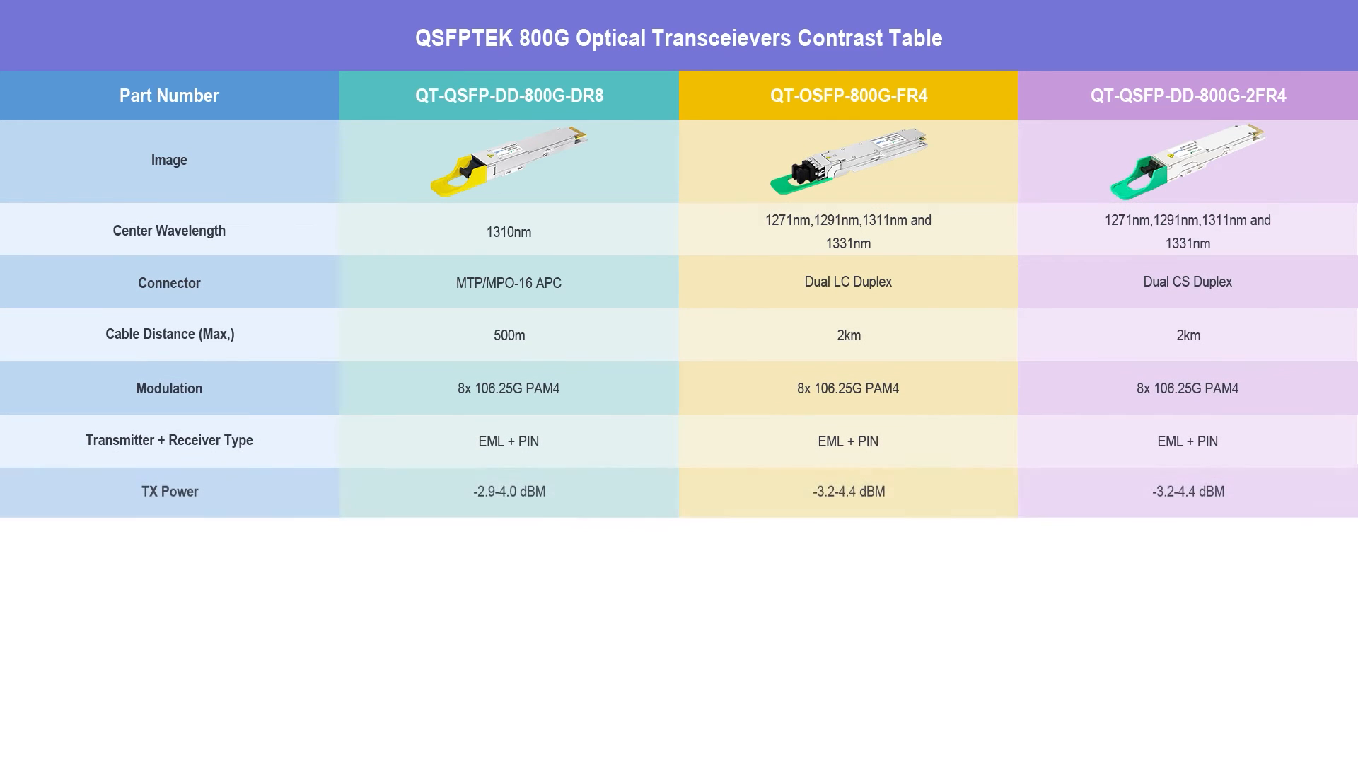
pyautogui.scroll(-3)
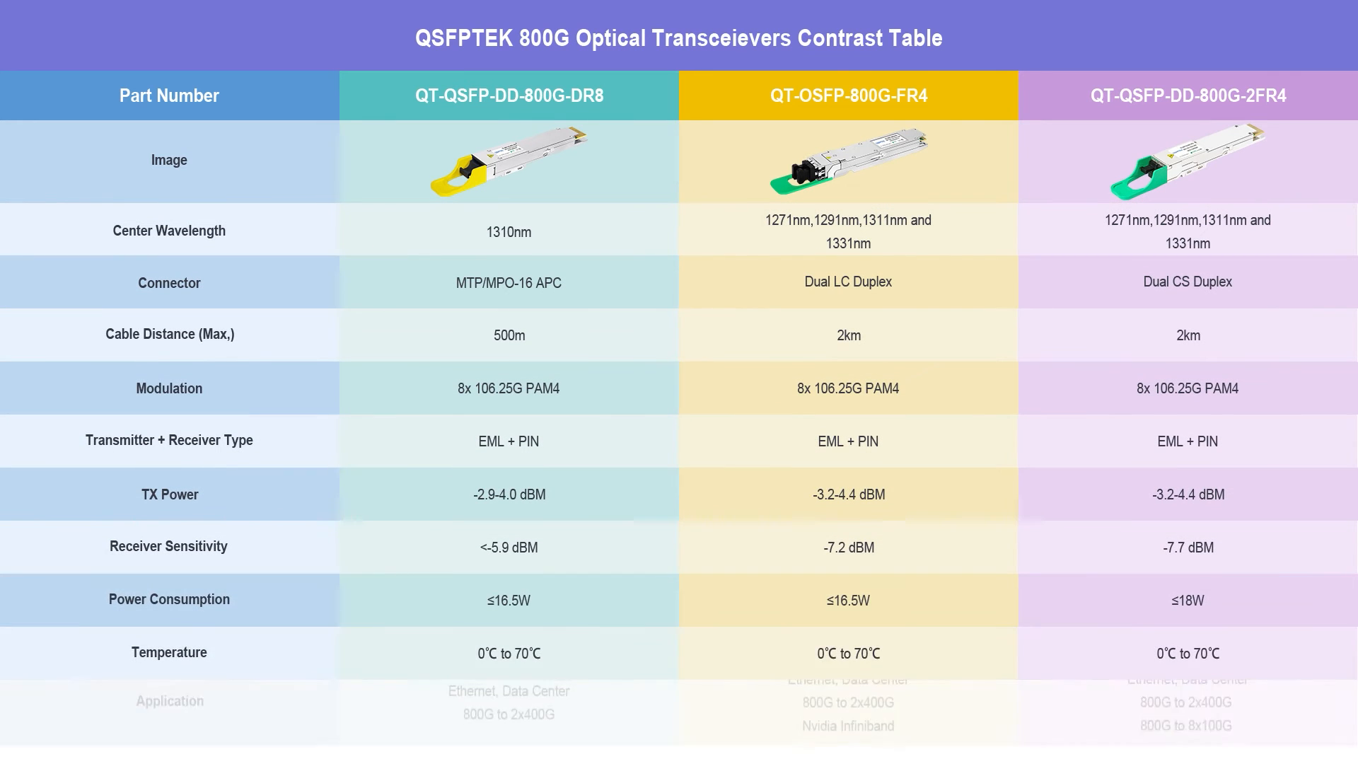